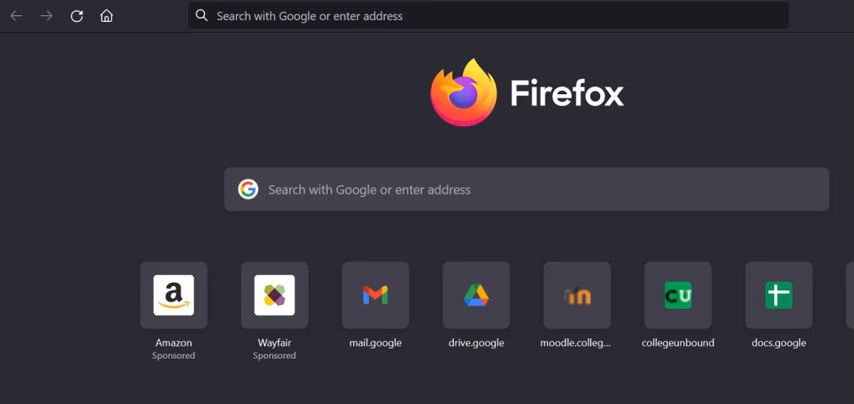
{"action": "mouse_move", "coordinate": [196, 122]}
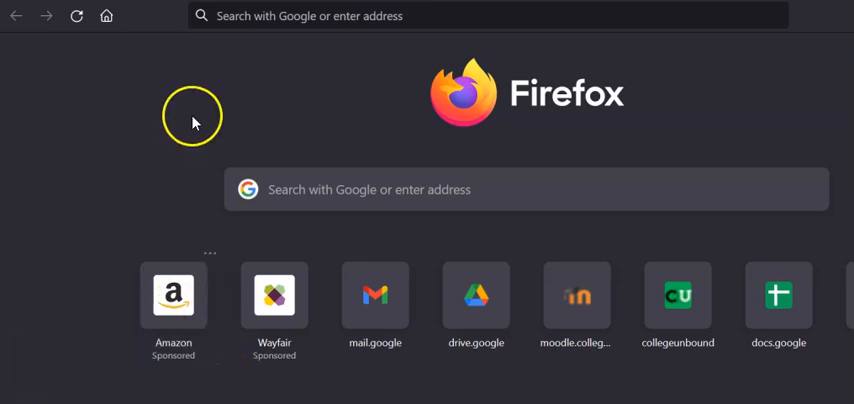
{"action": "mouse_move", "coordinate": [210, 128]}
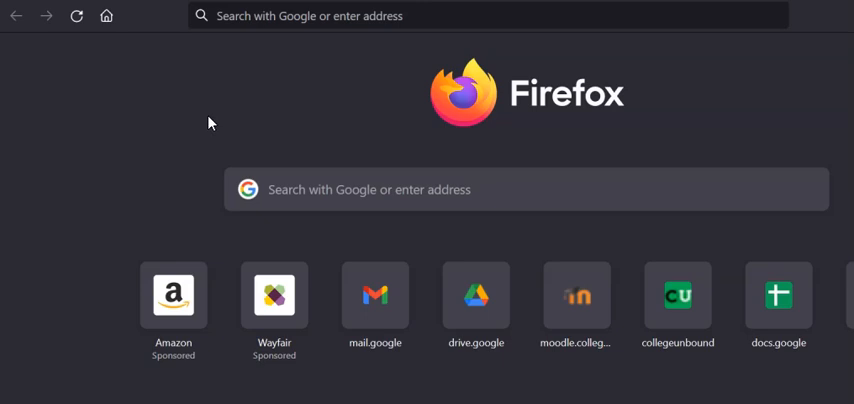
{"action": "mouse_move", "coordinate": [212, 116]}
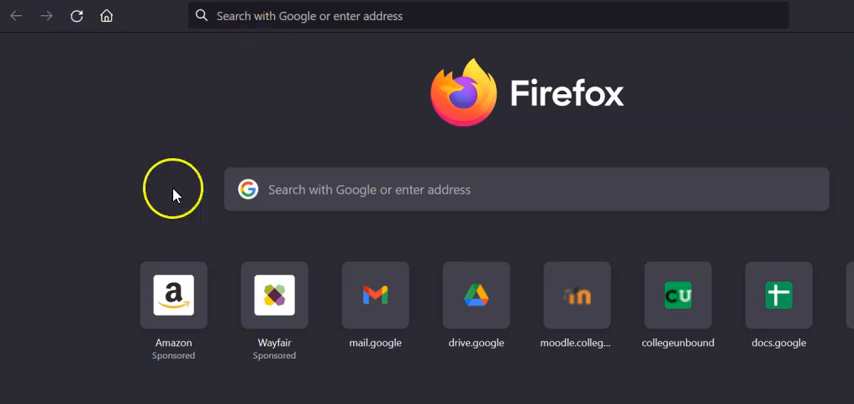
{"action": "mouse_move", "coordinate": [218, 52]}
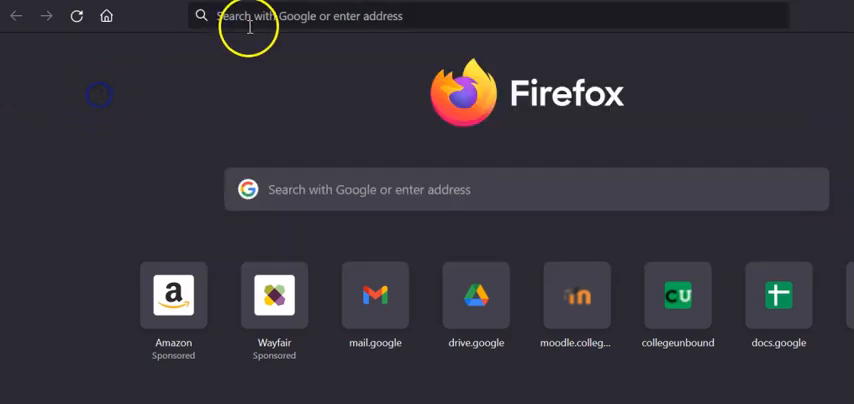
Go to doc.new from the address bar to get a blank Untitled Google Doc
{"action": "type", "text": "new"}
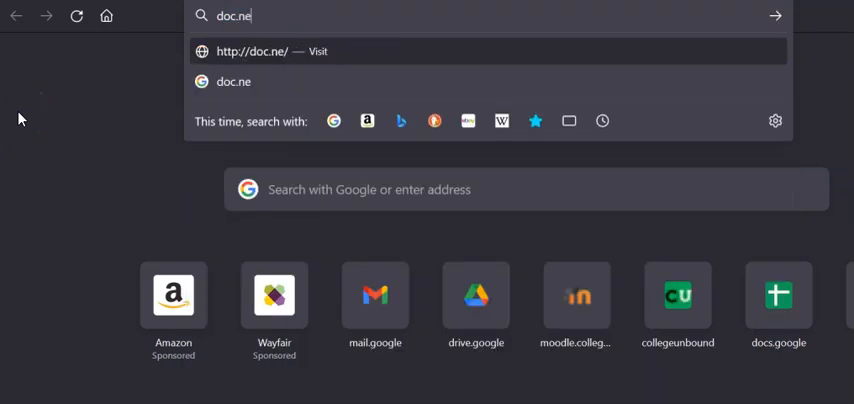
{"action": "type", "text": "w"}
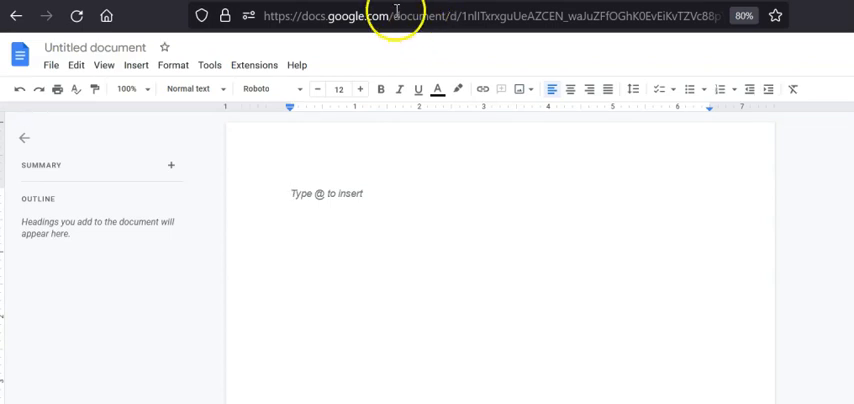
Go to sheets.new for a blank spreadsheet, then slides.new for a blank presentation
{"action": "left_click", "coordinate": [490, 16]}
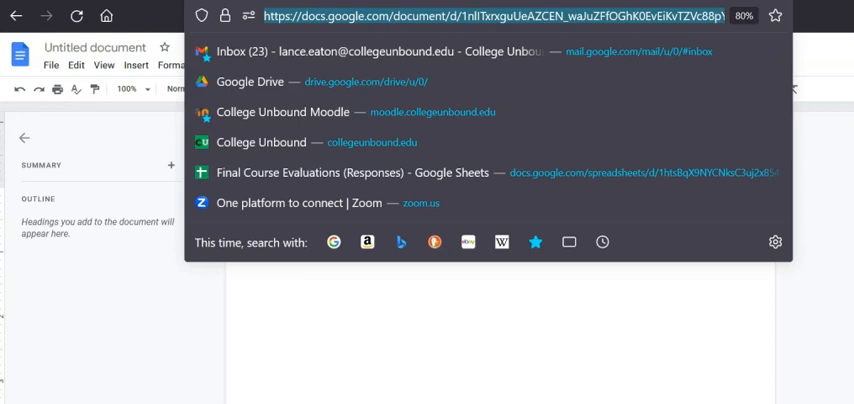
{"action": "type", "text": "sheets."}
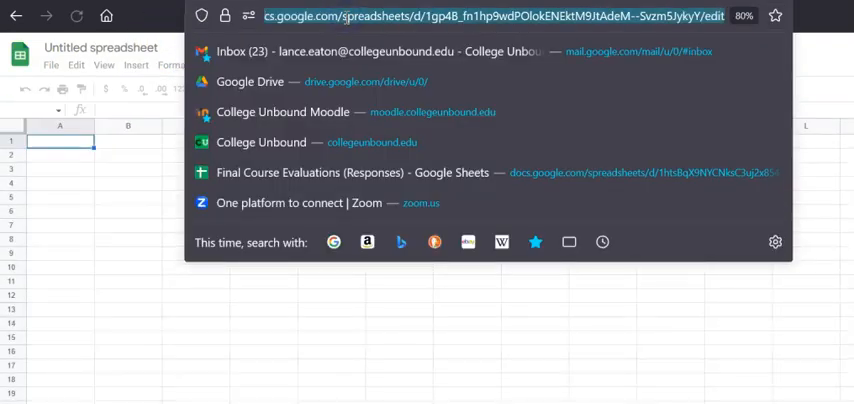
{"action": "type", "text": "slides.new"}
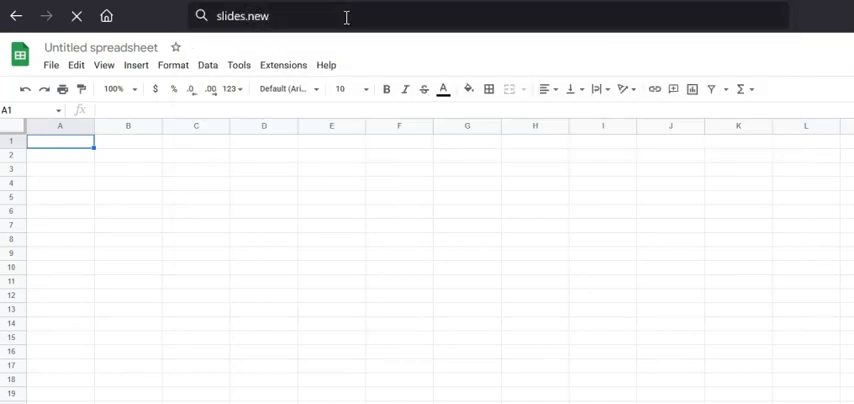
{"action": "key", "text": "Return"}
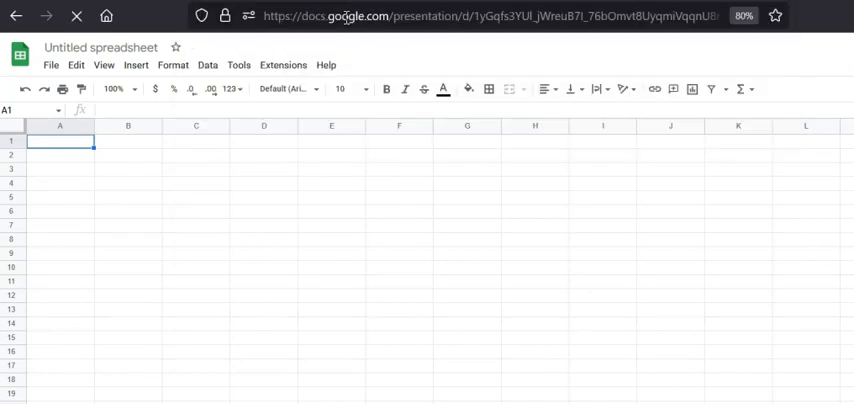